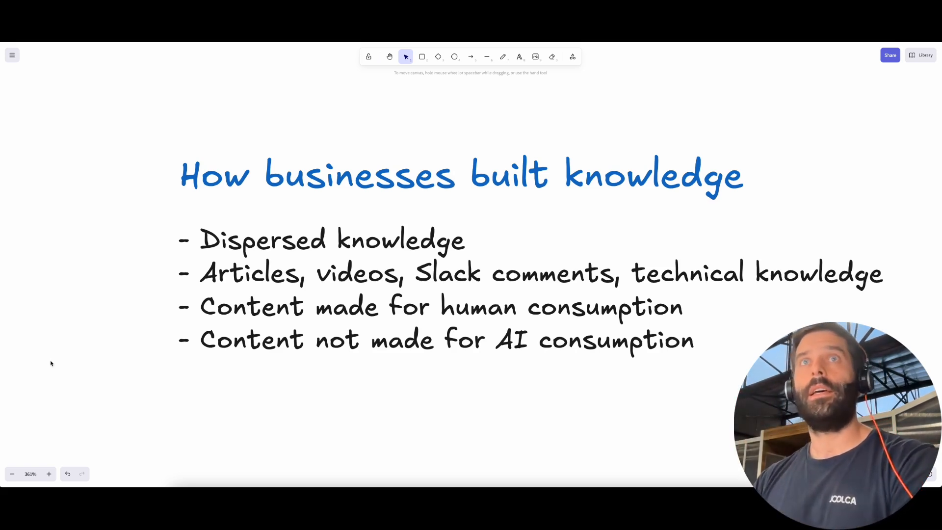
Laser-point the bullets about articles and videos and the third bullet
{"action": "left_click_drag", "start_coordinate": [58, 322], "coordinate": [190, 198]}
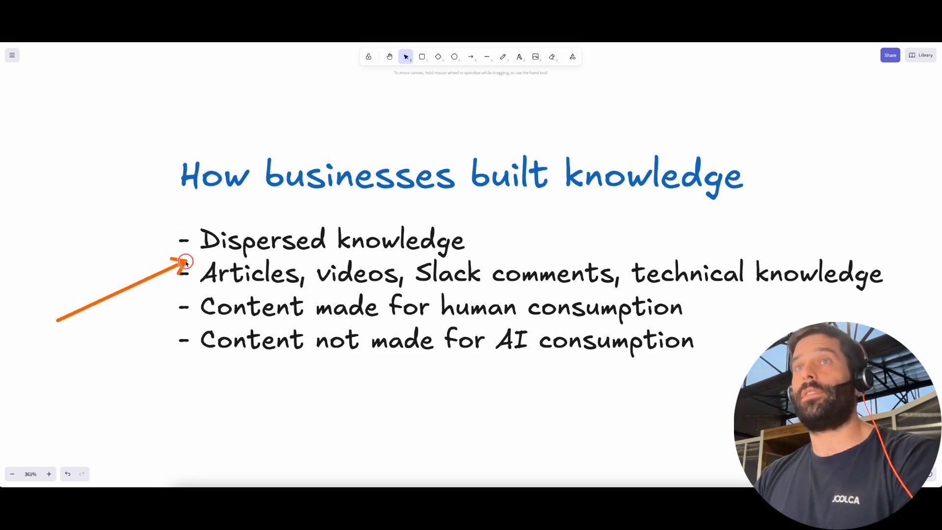
{"action": "left_click_drag", "start_coordinate": [186, 264], "coordinate": [186, 249]}
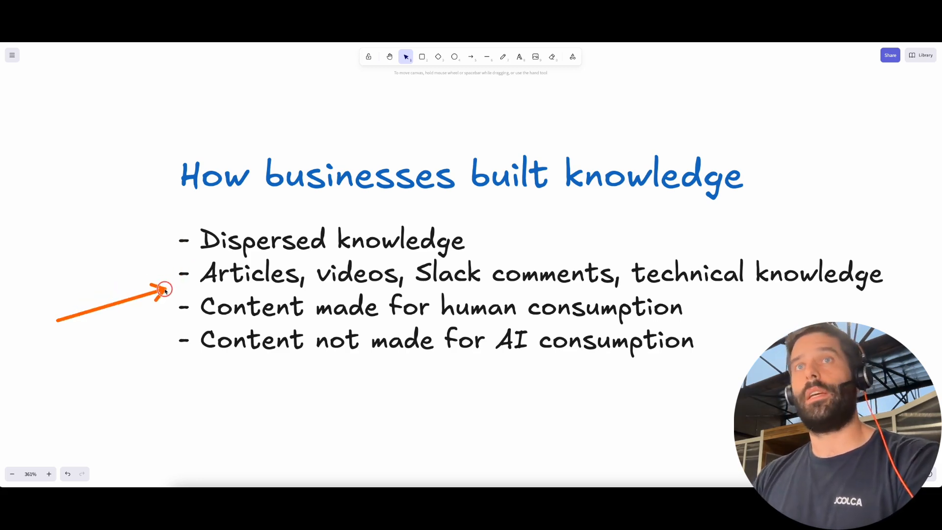
{"action": "left_click_drag", "start_coordinate": [165, 289], "coordinate": [396, 277]}
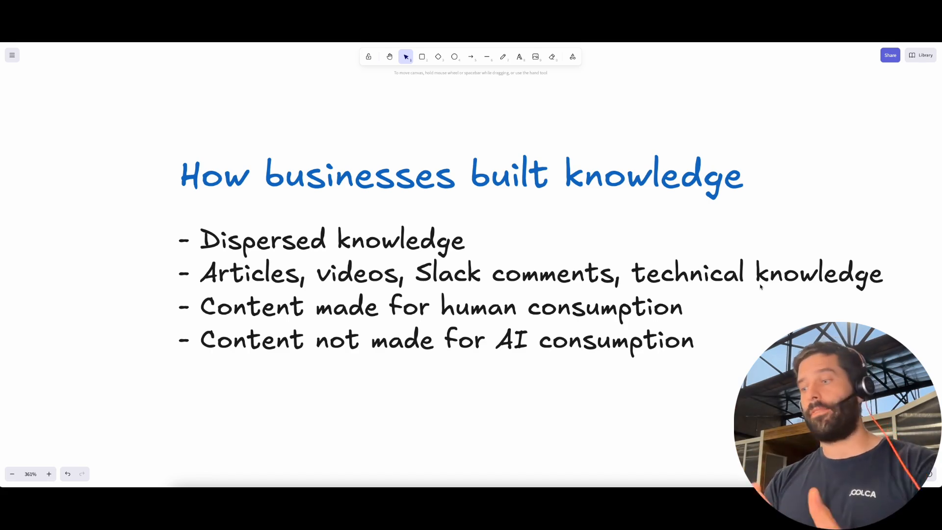
{"action": "mouse_move", "coordinate": [517, 366]}
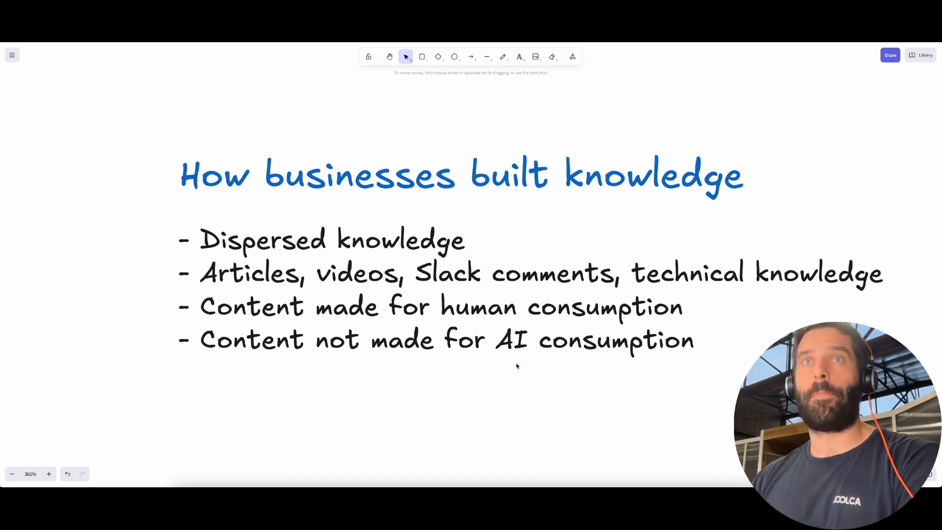
Laser-point Articles, the Slack comments example and the human-consumption bullet, reaching the WHY chart
{"action": "left_click_drag", "start_coordinate": [82, 401], "coordinate": [212, 317]}
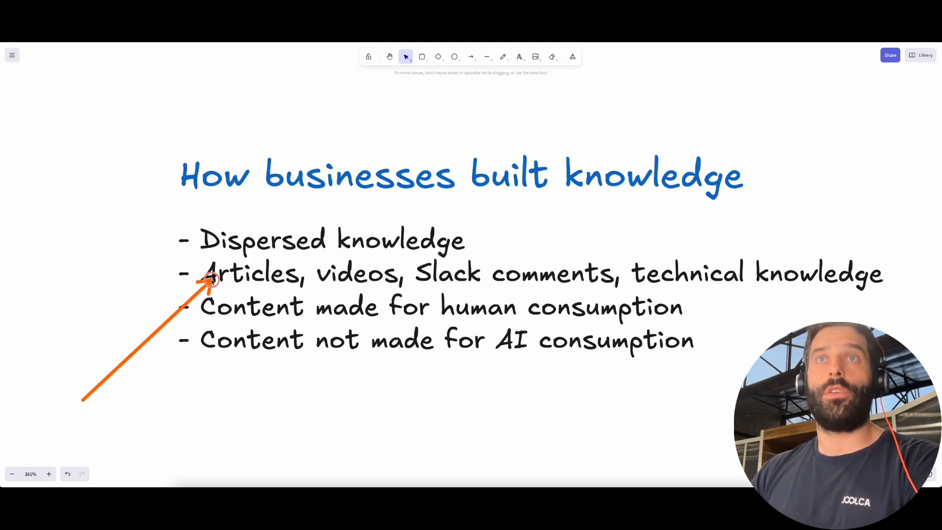
{"action": "left_click_drag", "start_coordinate": [210, 283], "coordinate": [315, 276]}
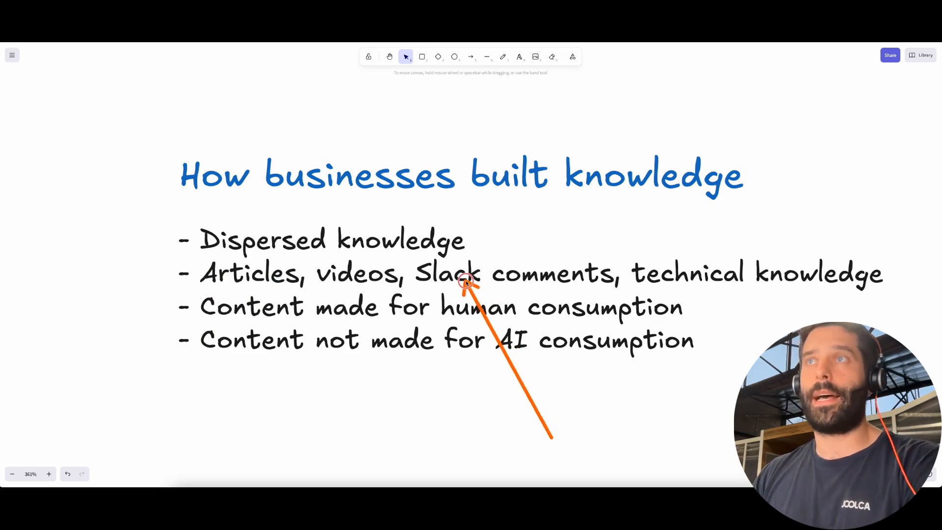
{"action": "left_click_drag", "start_coordinate": [465, 283], "coordinate": [696, 284]}
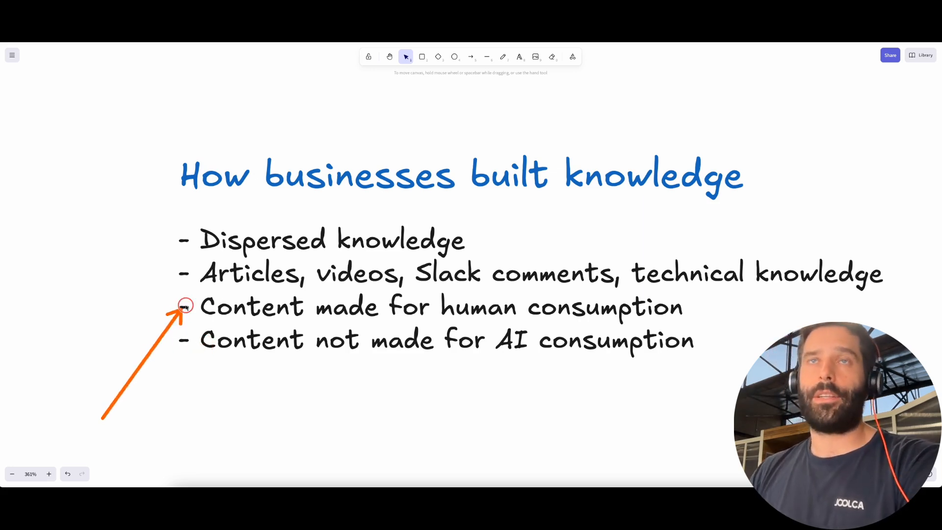
{"action": "double_click", "coordinate": [250, 274]}
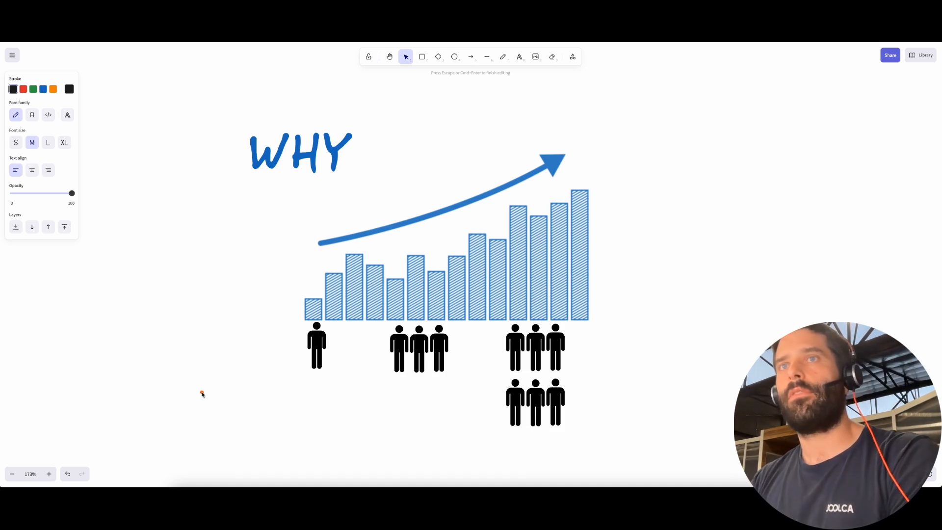
Laser-point the single person under the WHY chart
{"action": "left_click_drag", "start_coordinate": [202, 394], "coordinate": [303, 318]}
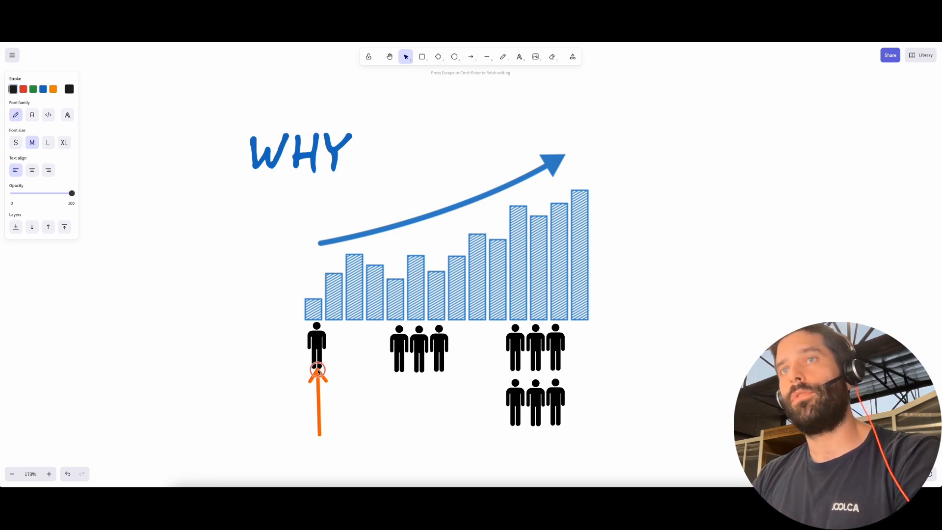
{"action": "left_click_drag", "start_coordinate": [317, 370], "coordinate": [438, 345]}
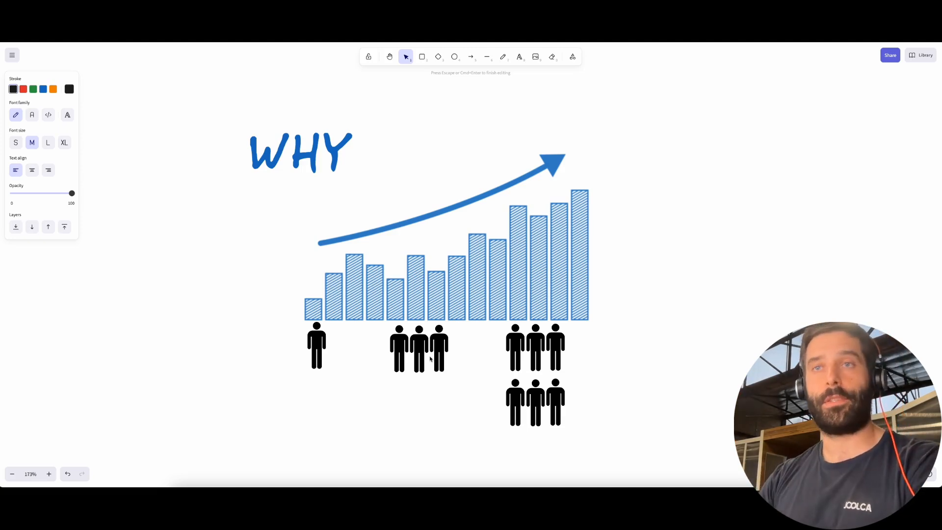
{"action": "left_click_drag", "start_coordinate": [708, 427], "coordinate": [558, 366]}
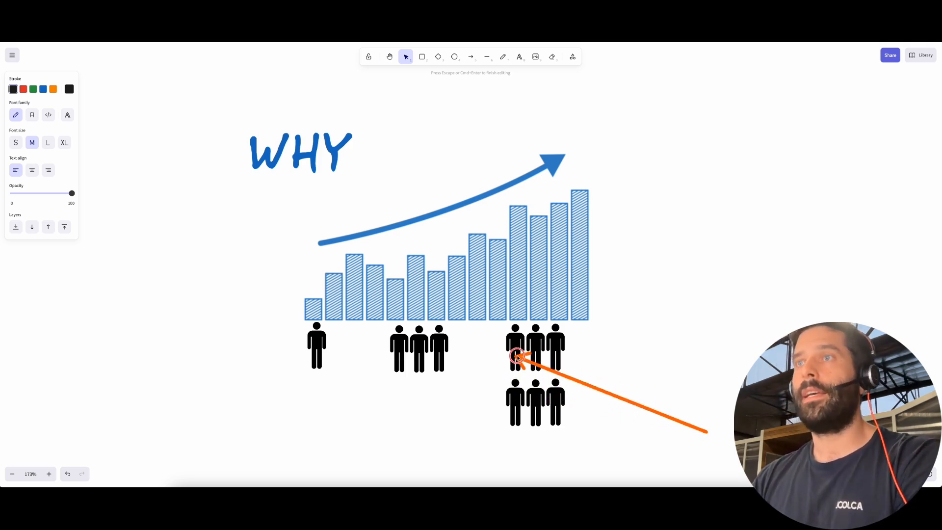
Laser-point the larger people groups and the group of three, reaching the Knowledge Source diagram
{"action": "left_click_drag", "start_coordinate": [520, 358], "coordinate": [400, 354]}
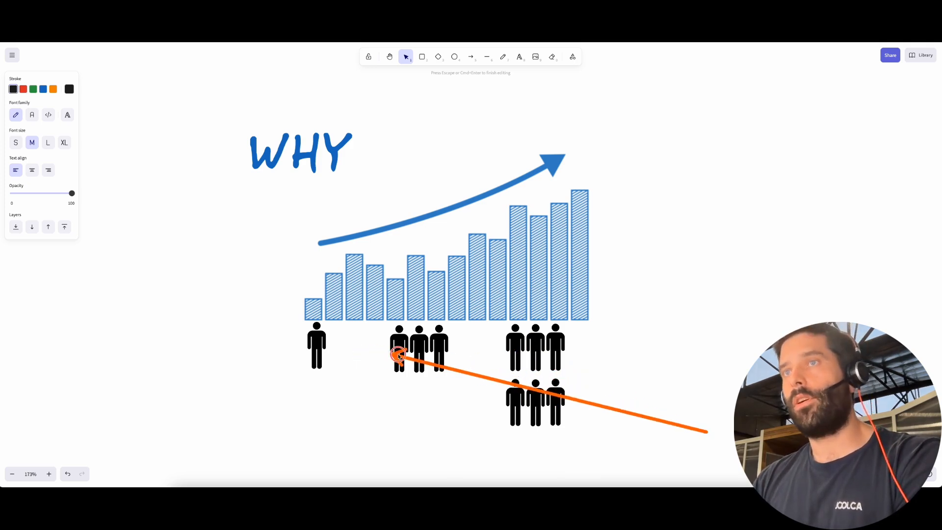
{"action": "key", "text": "Delete"}
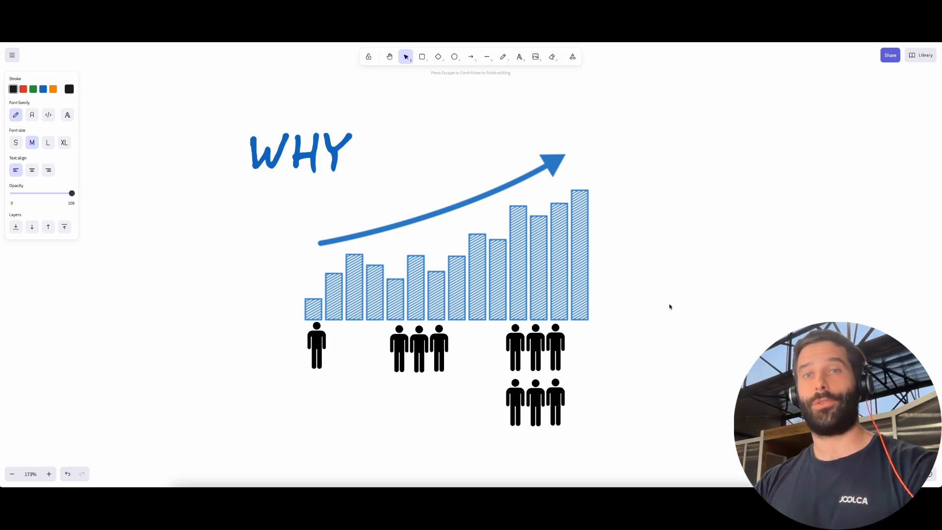
{"action": "left_click_drag", "start_coordinate": [739, 414], "coordinate": [421, 366]}
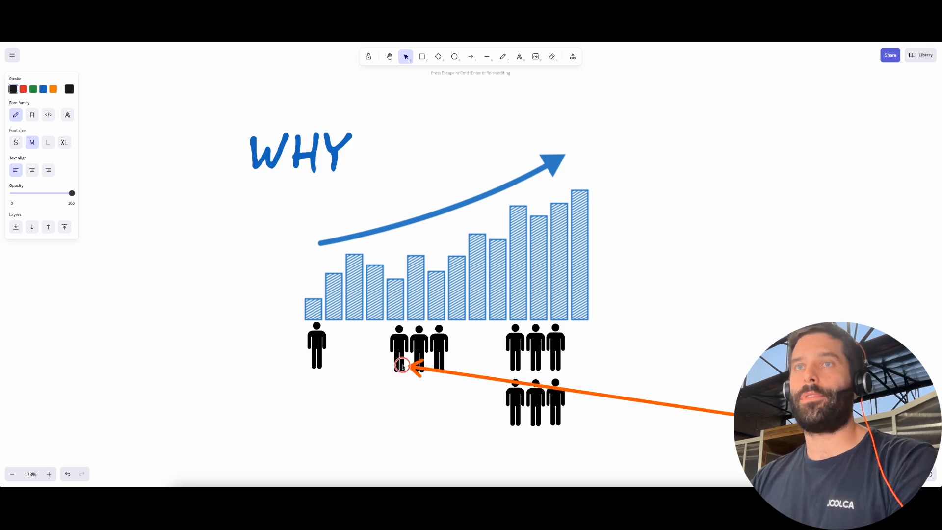
{"action": "left_click_drag", "start_coordinate": [418, 368], "coordinate": [499, 350]}
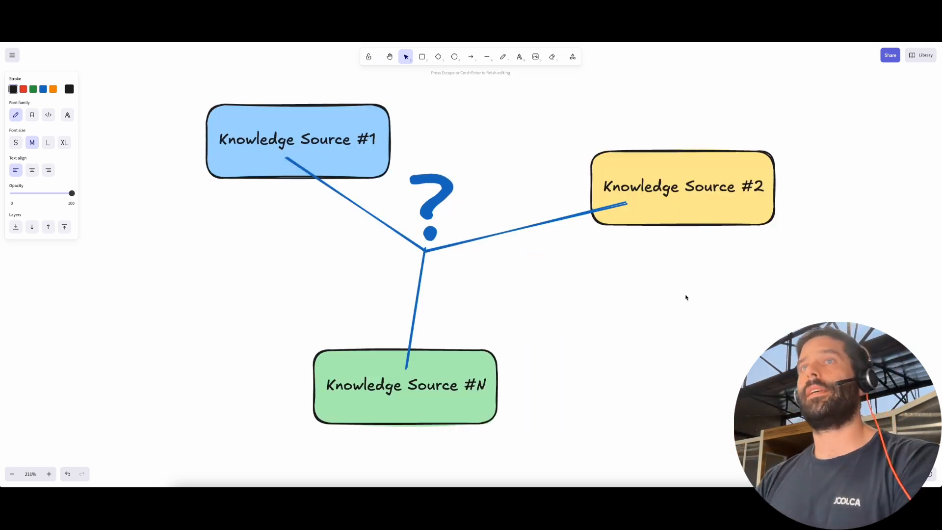
Laser-point the Knowledge Source #1 and #2 boxes, reaching the version with the central person
{"action": "left_click_drag", "start_coordinate": [260, 168], "coordinate": [203, 359]}
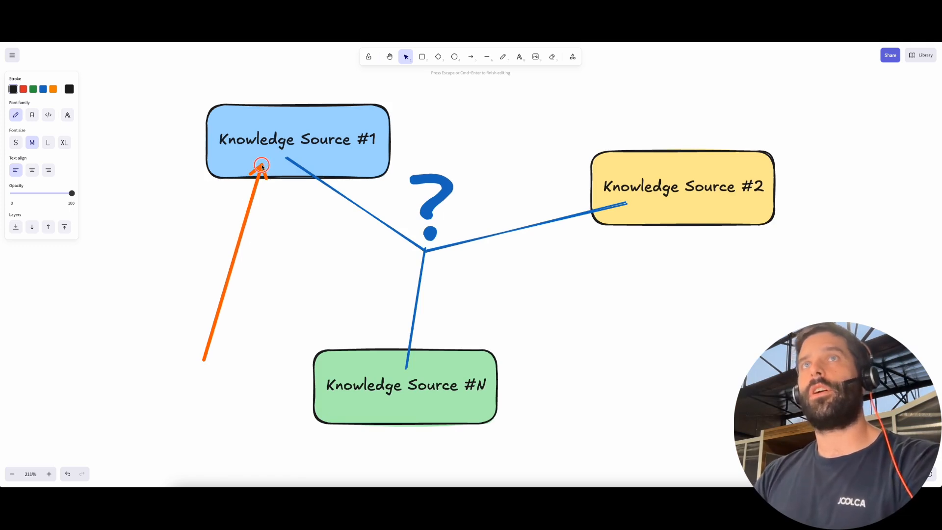
{"action": "left_click_drag", "start_coordinate": [261, 165], "coordinate": [665, 201]}
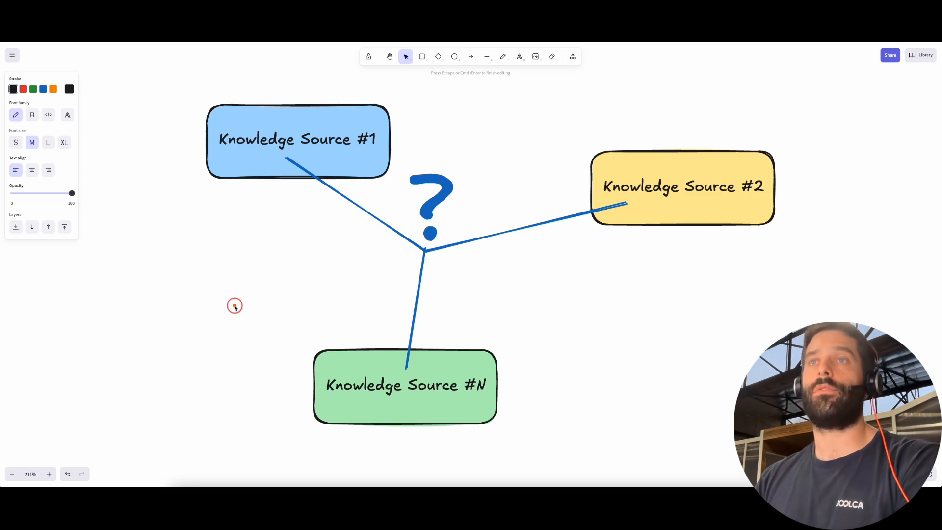
{"action": "mouse_move", "coordinate": [618, 376]}
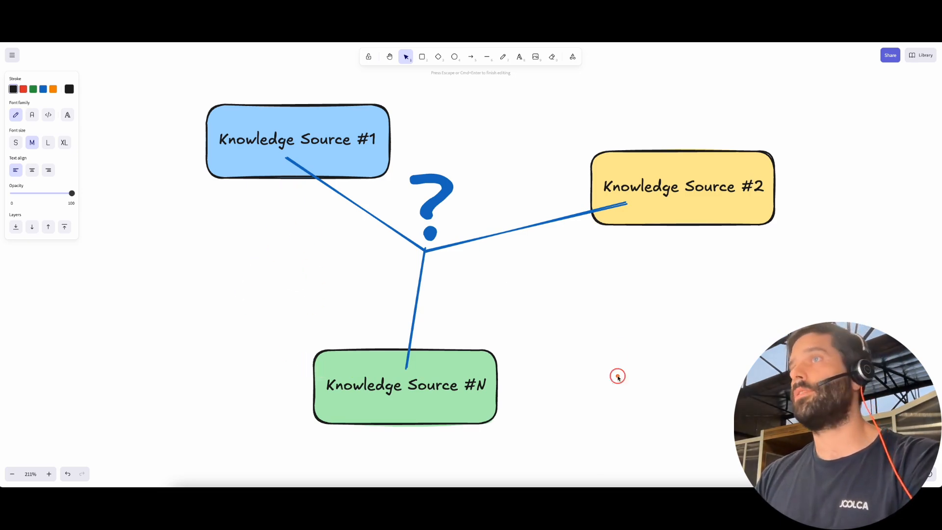
{"action": "left_click_drag", "start_coordinate": [617, 376], "coordinate": [622, 219]}
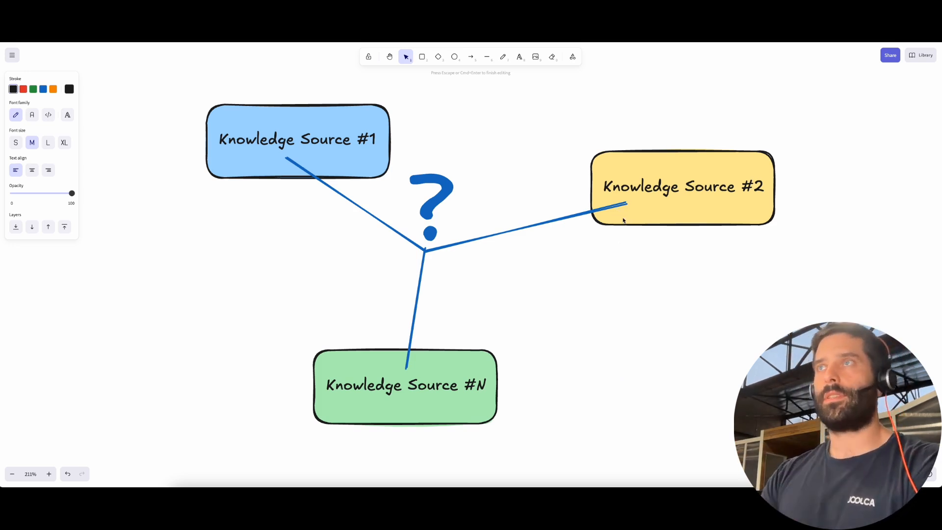
{"action": "left_click_drag", "start_coordinate": [429, 253], "coordinate": [564, 314]}
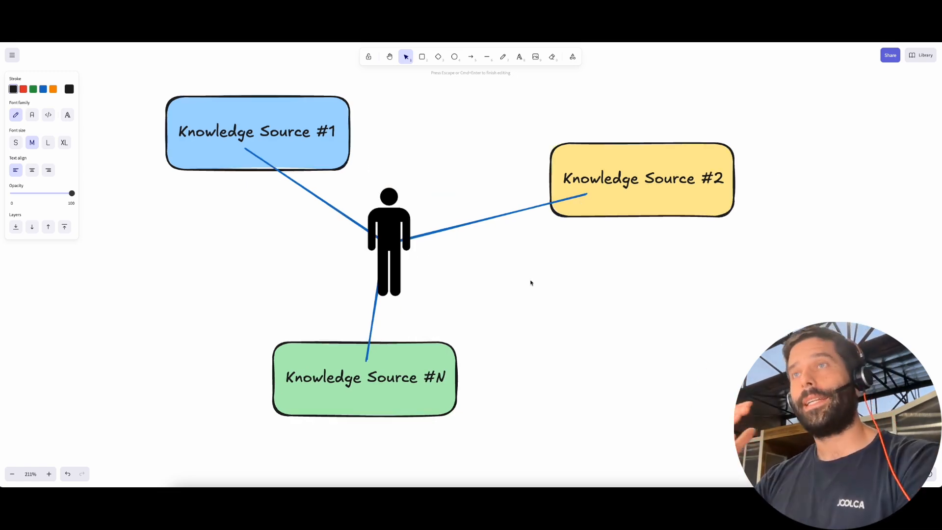
Laser-point the person at the diagram center before the Zendesk workflow diagram
{"action": "left_click_drag", "start_coordinate": [421, 259], "coordinate": [613, 336]}
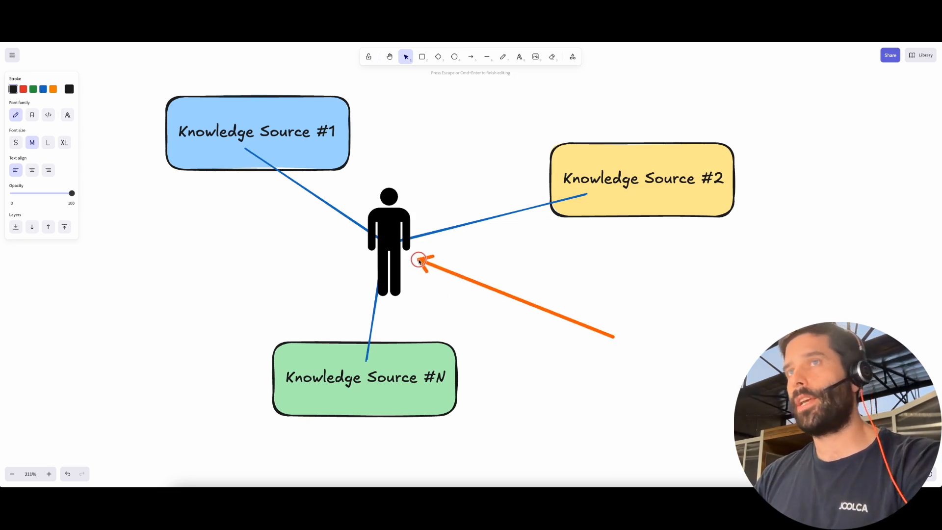
{"action": "left_click_drag", "start_coordinate": [421, 259], "coordinate": [391, 261]}
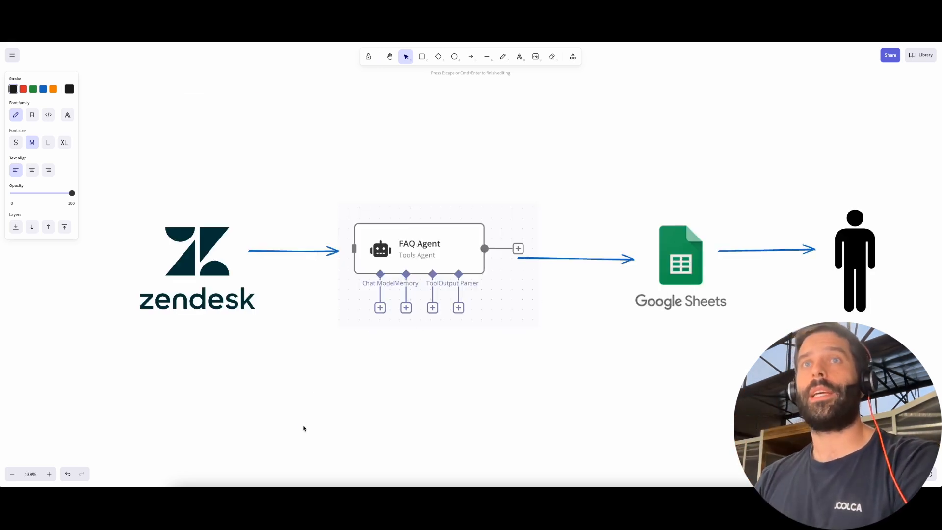
{"action": "left_click_drag", "start_coordinate": [304, 425], "coordinate": [202, 283]}
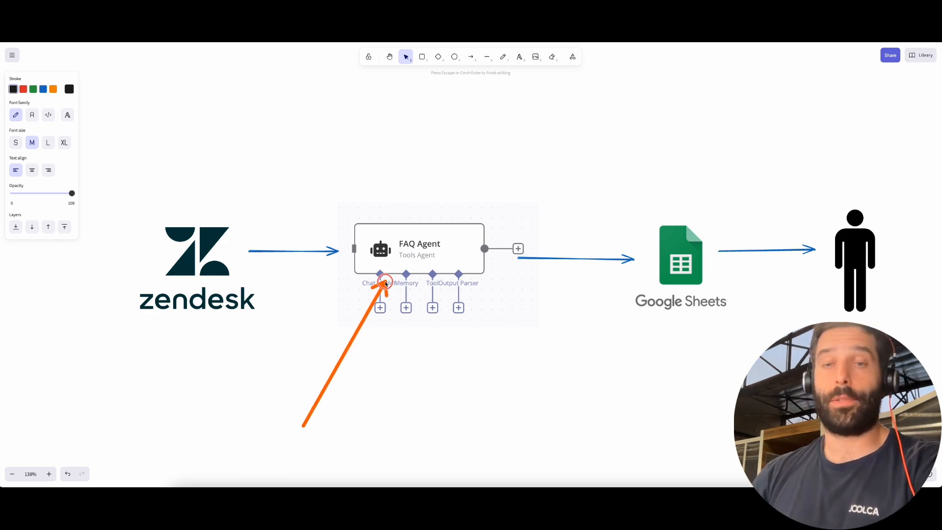
{"action": "left_click_drag", "start_coordinate": [382, 285], "coordinate": [403, 267]}
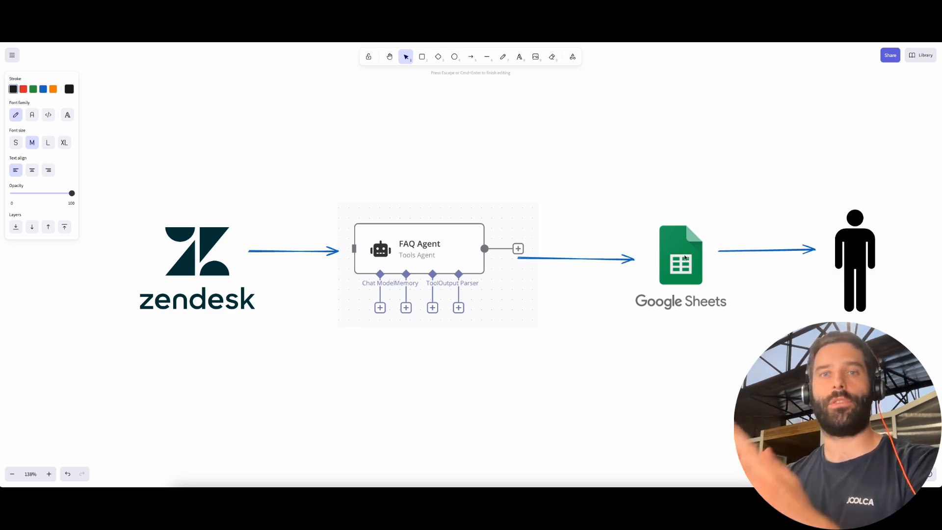
{"action": "left_click_drag", "start_coordinate": [310, 424], "coordinate": [218, 295]}
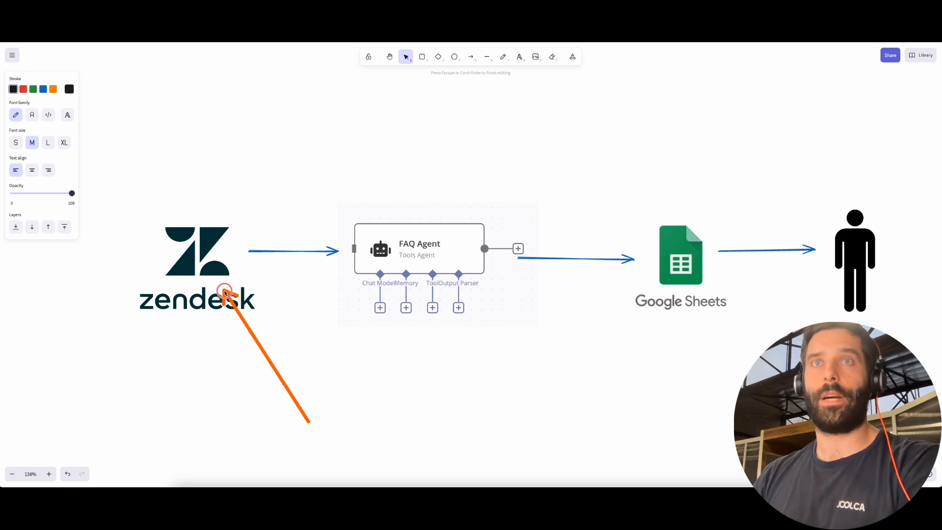
{"action": "left_click_drag", "start_coordinate": [226, 292], "coordinate": [203, 267]}
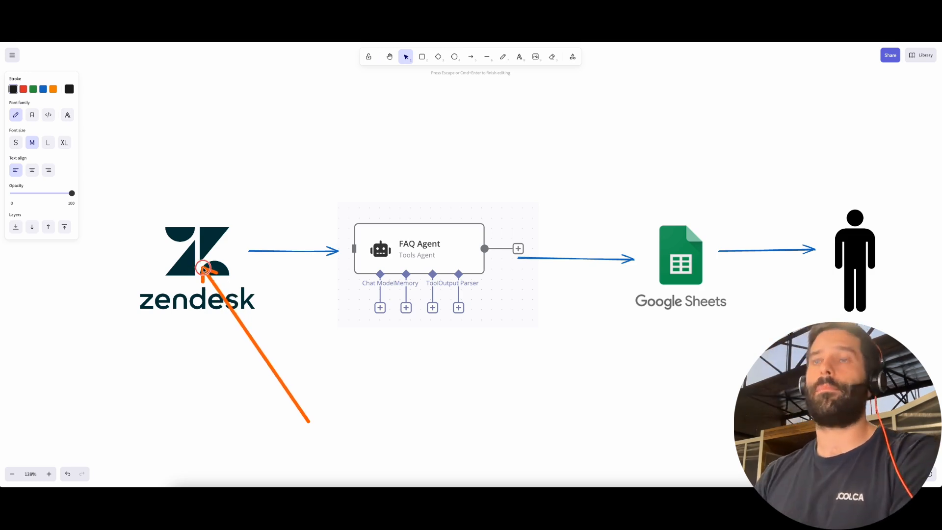
{"action": "left_click_drag", "start_coordinate": [203, 269], "coordinate": [219, 291]}
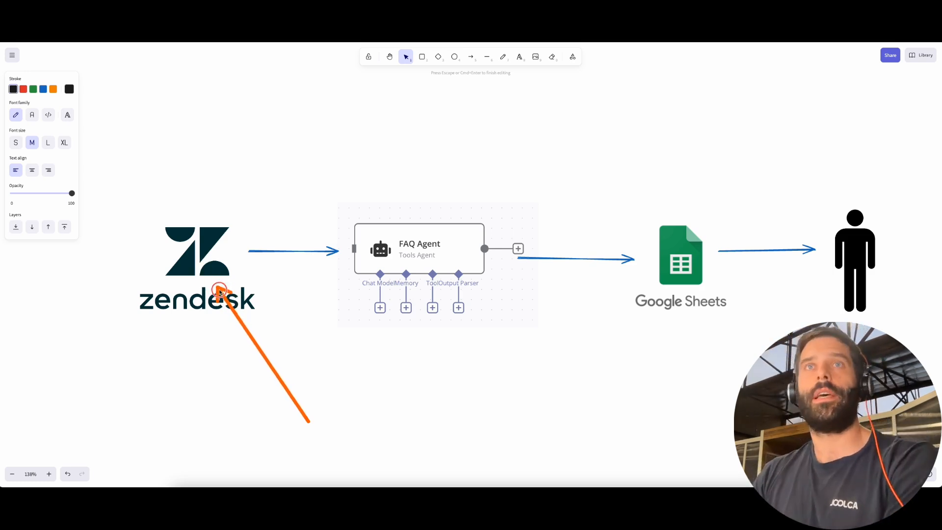
{"action": "left_click_drag", "start_coordinate": [219, 288], "coordinate": [200, 263]}
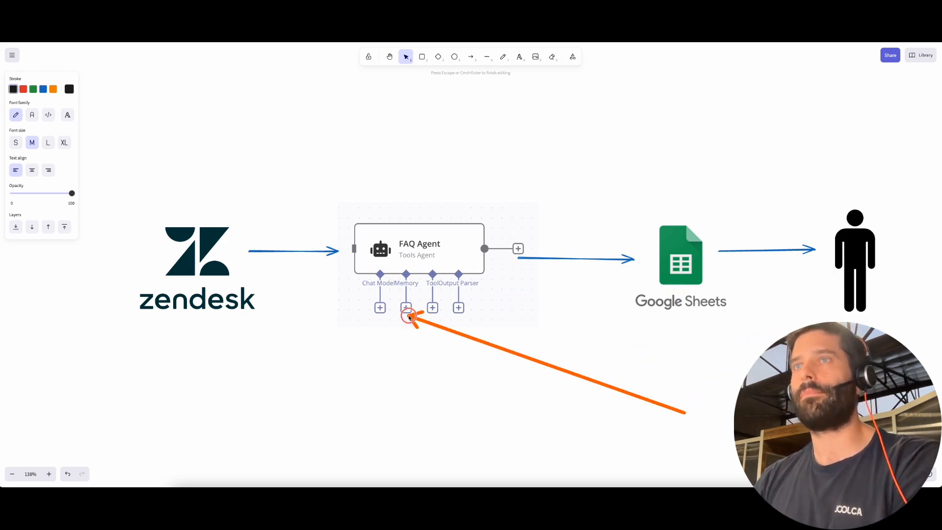
{"action": "left_click_drag", "start_coordinate": [408, 315], "coordinate": [273, 292]}
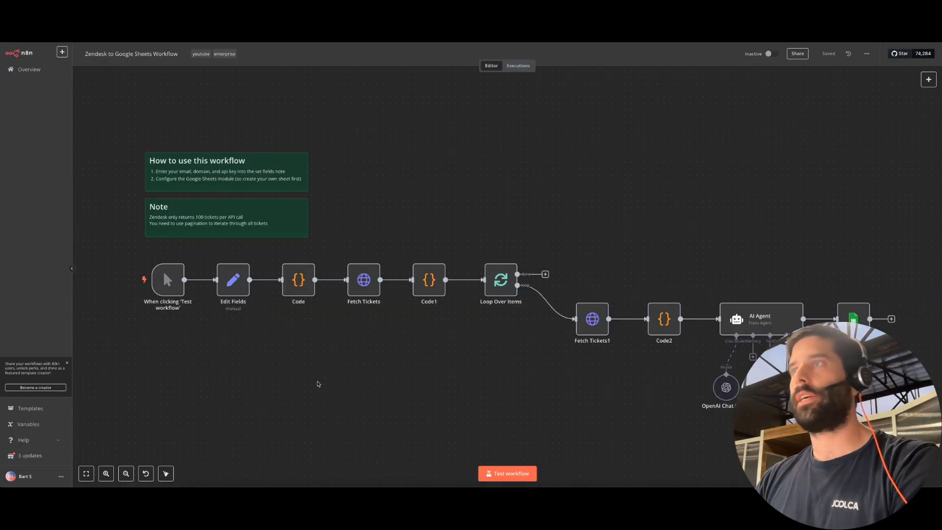
Link the final Google Sheets node's output back into Loop Over Items
{"action": "left_click", "coordinate": [506, 473]}
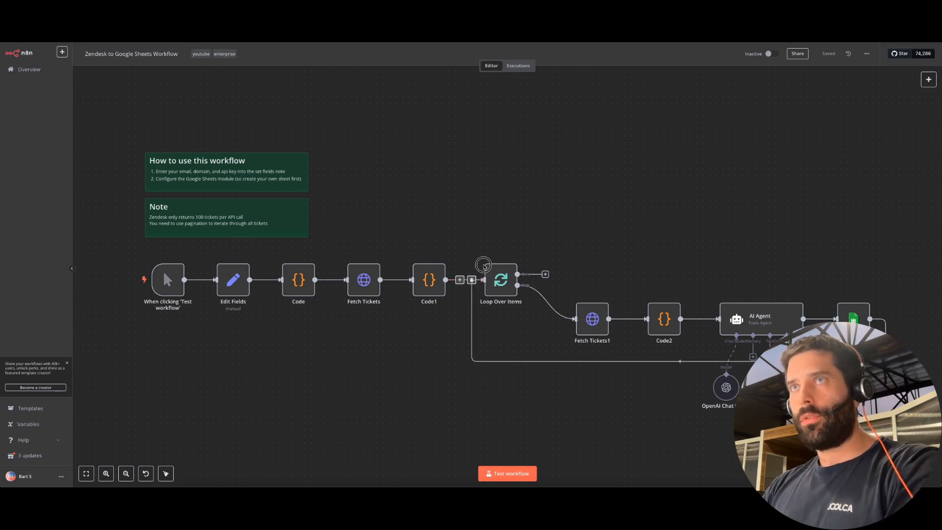
Switch to the zendesk-youtube results spreadsheet of ticket IDs, questions and answers
{"action": "left_click", "coordinate": [506, 473]}
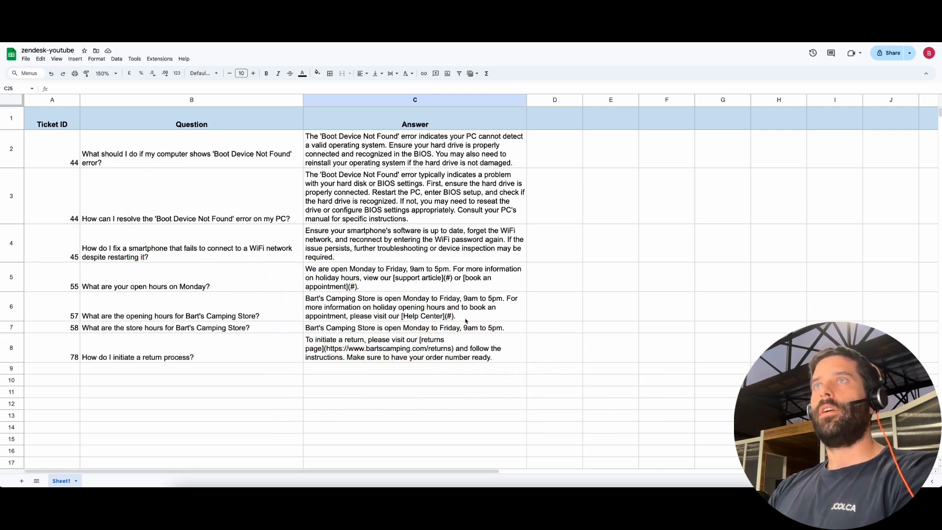
Add an 'Approved?' header in cell D1 beside the answers and return to the n8n workflow
{"action": "left_click", "coordinate": [555, 117]}
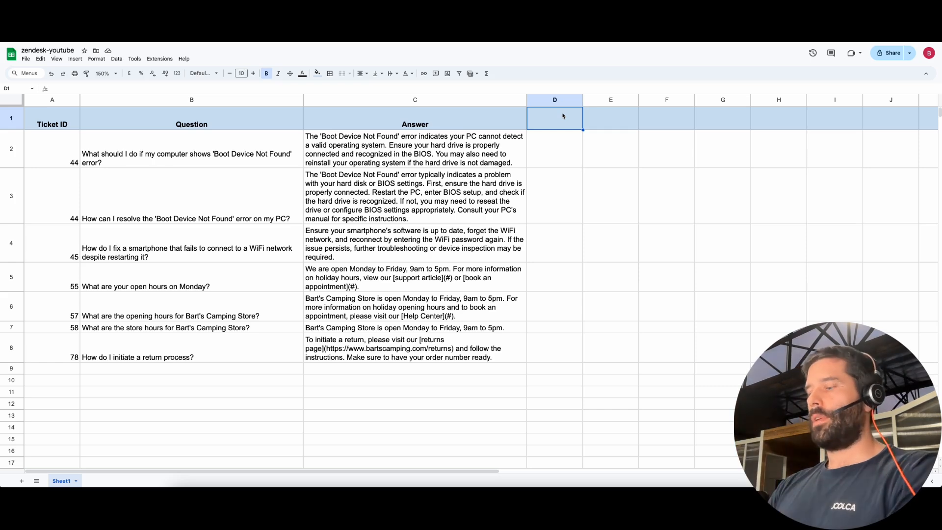
{"action": "type", "text": "Approved?"}
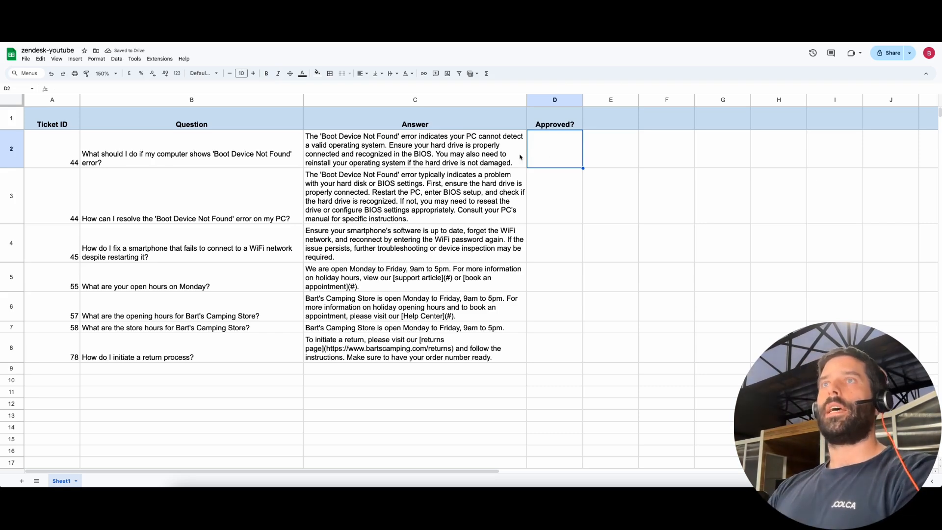
{"action": "left_click", "coordinate": [611, 150]}
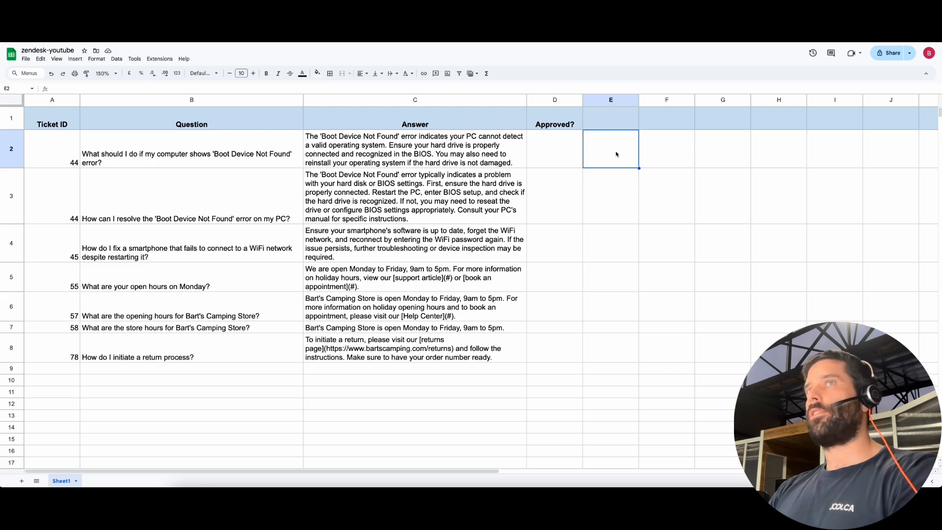
{"action": "left_click", "coordinate": [414, 149]}
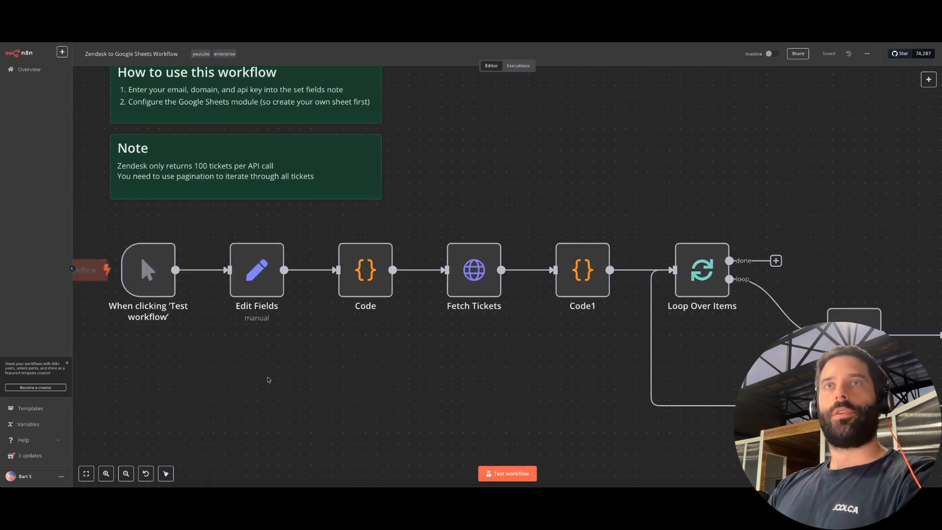
{"action": "double_click", "coordinate": [256, 269]}
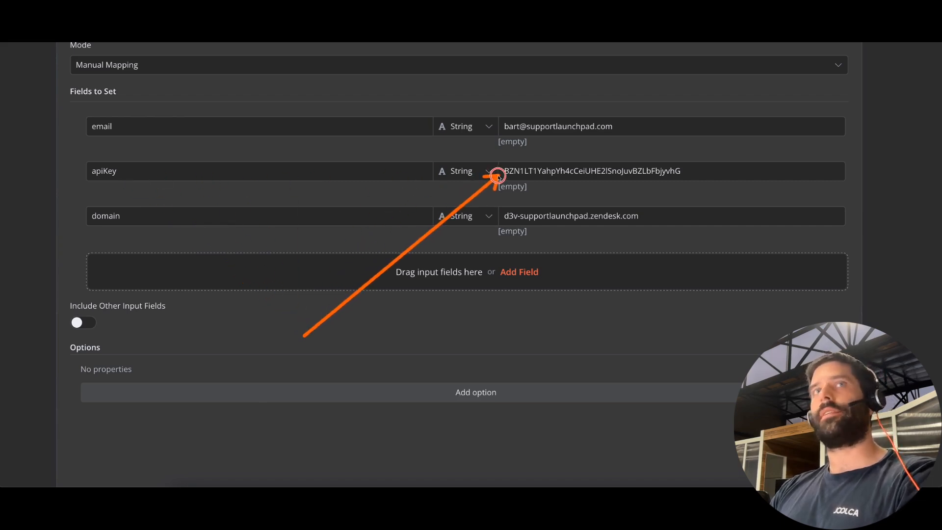
{"action": "mouse_move", "coordinate": [503, 217]}
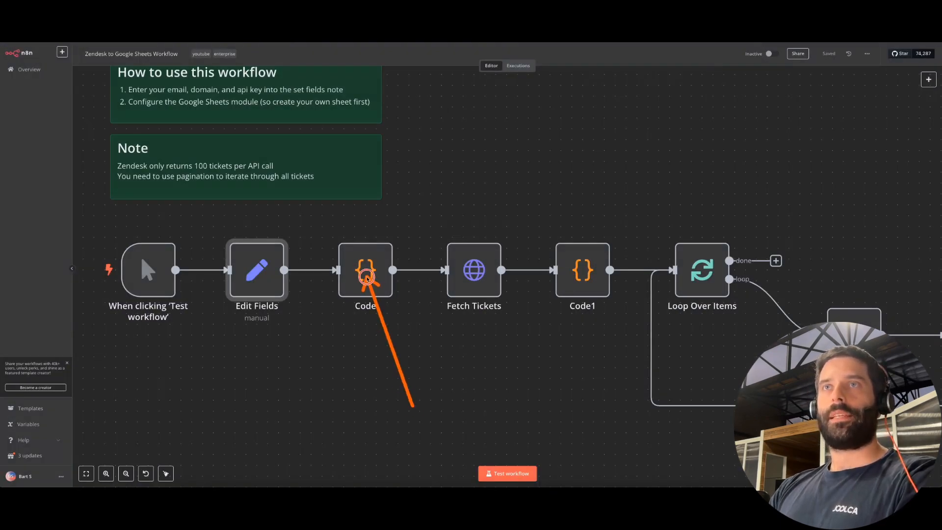
{"action": "double_click", "coordinate": [365, 268]}
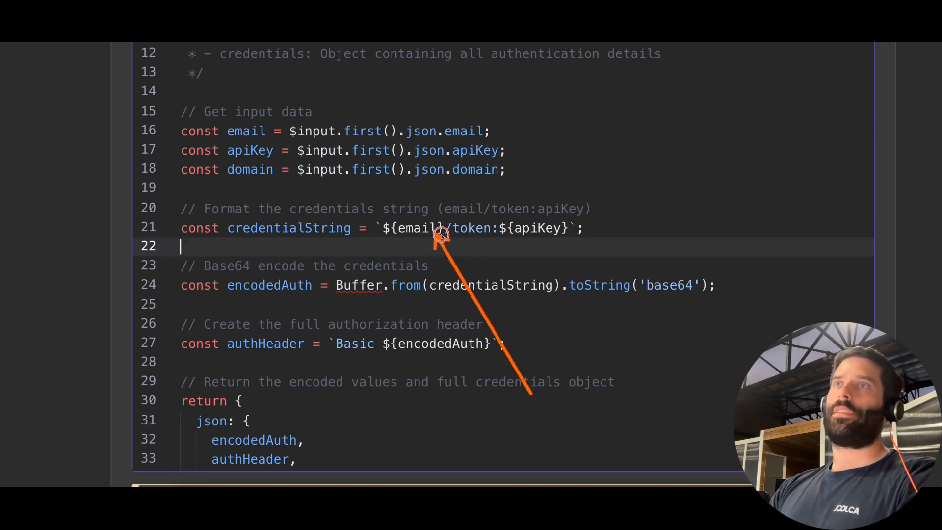
{"action": "mouse_move", "coordinate": [458, 245]}
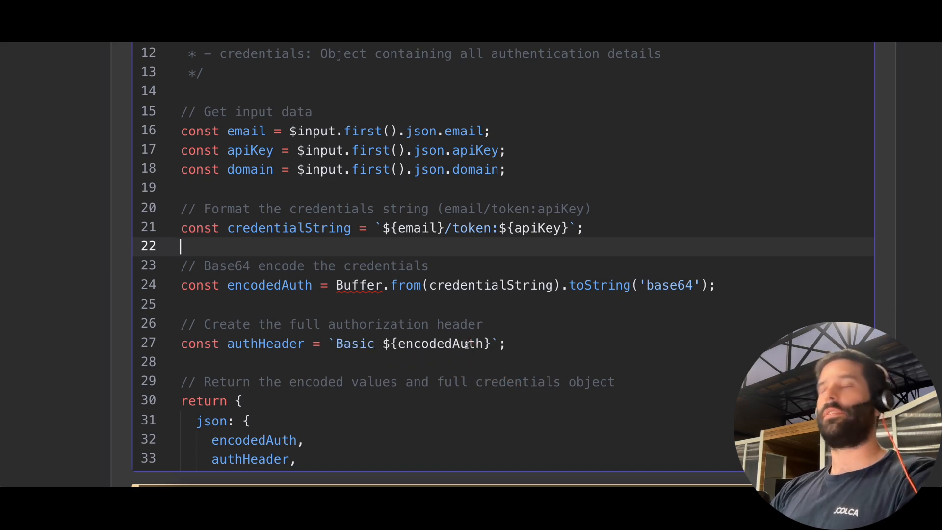
{"action": "mouse_move", "coordinate": [385, 275]}
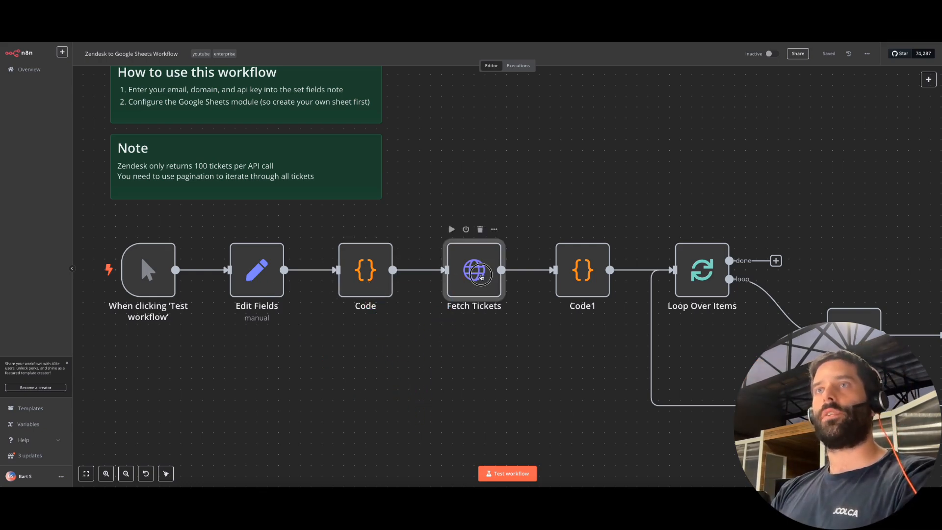
{"action": "double_click", "coordinate": [474, 270]}
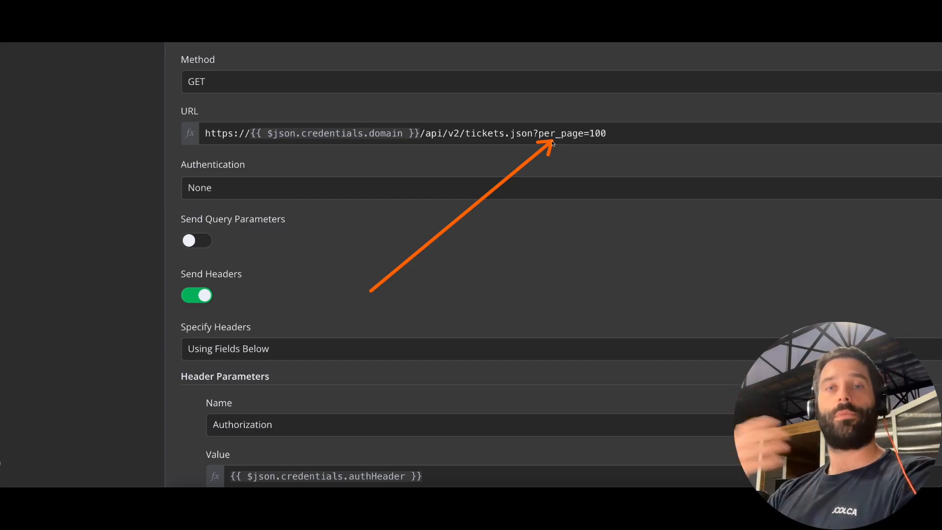
{"action": "scroll", "scroll_direction": "down", "scroll_amount": 3}
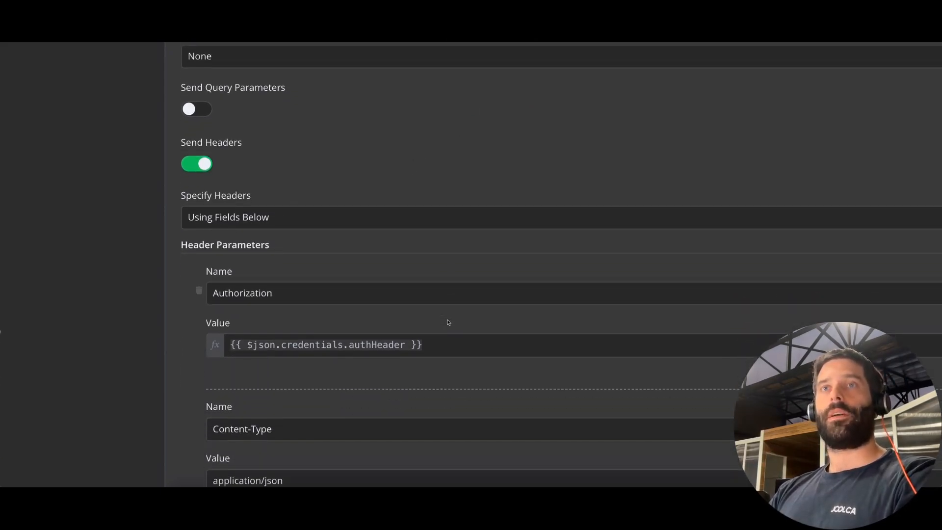
{"action": "scroll", "scroll_direction": "down", "scroll_amount": 3}
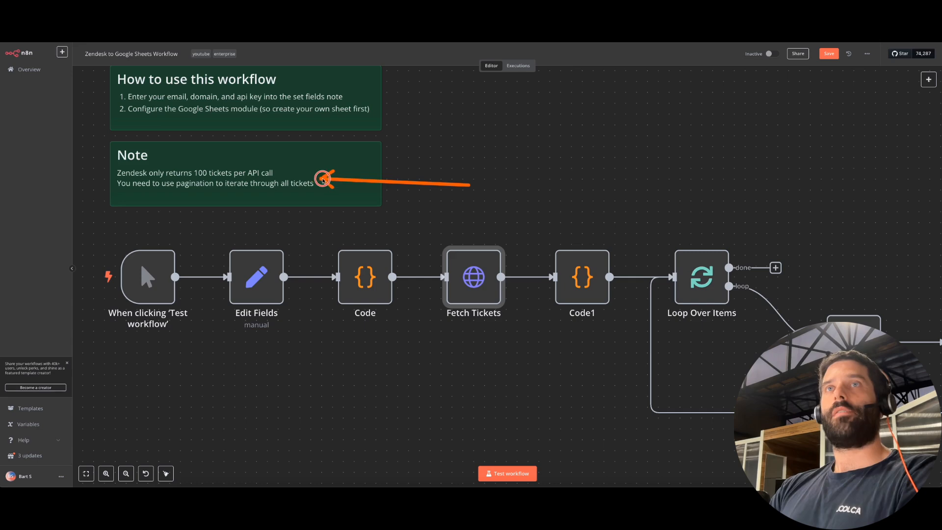
{"action": "mouse_move", "coordinate": [295, 178]}
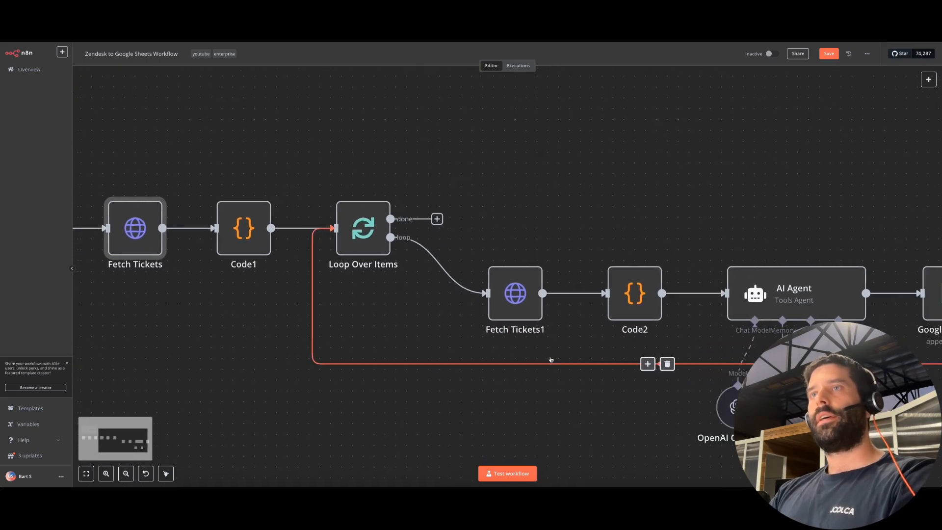
Inspect the Fetch Tickets1 node's comments-endpoint request settings
{"action": "double_click", "coordinate": [515, 294]}
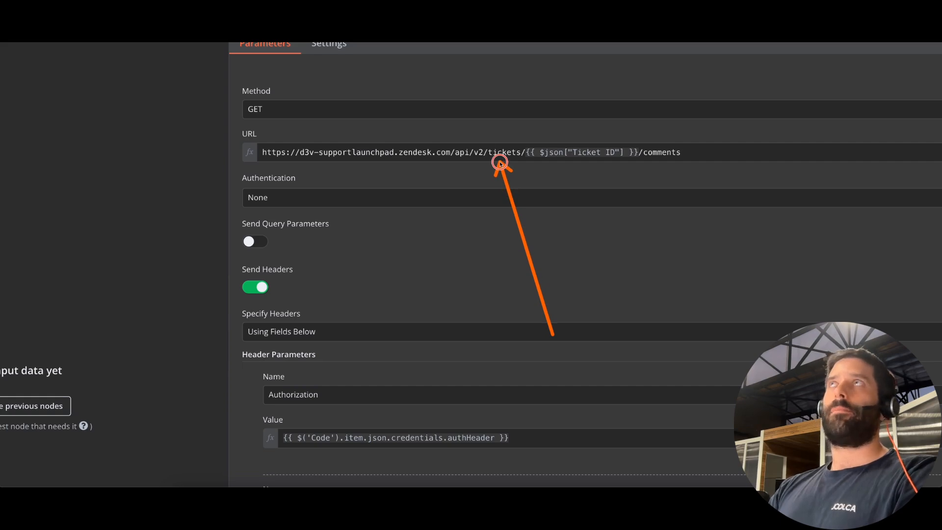
{"action": "mouse_move", "coordinate": [502, 163]}
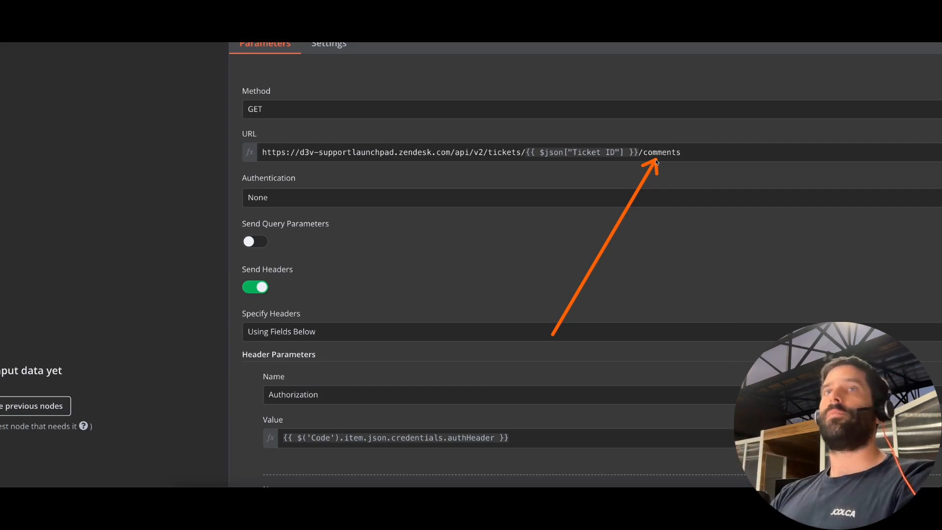
{"action": "scroll", "scroll_direction": "down", "scroll_amount": 3}
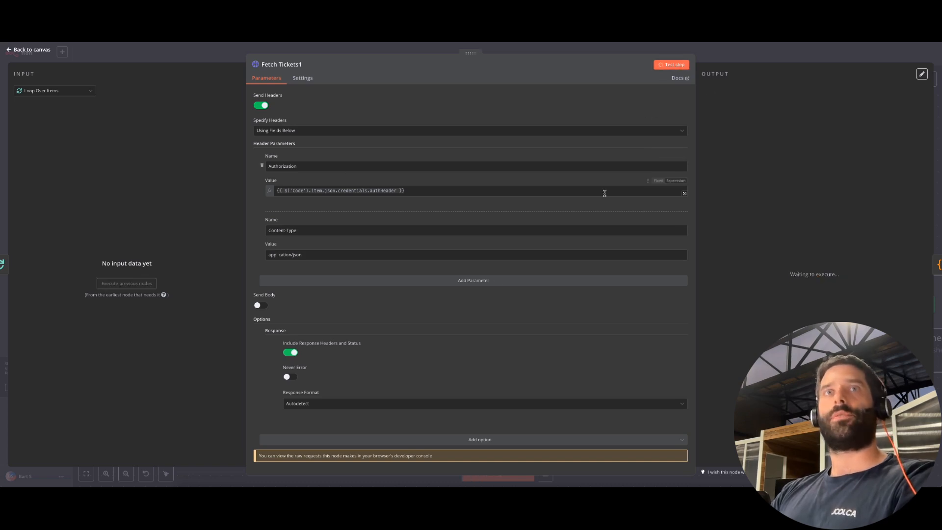
Run Fetch Tickets1 to return the ticket's comments and go back to the canvas
{"action": "left_click", "coordinate": [672, 65]}
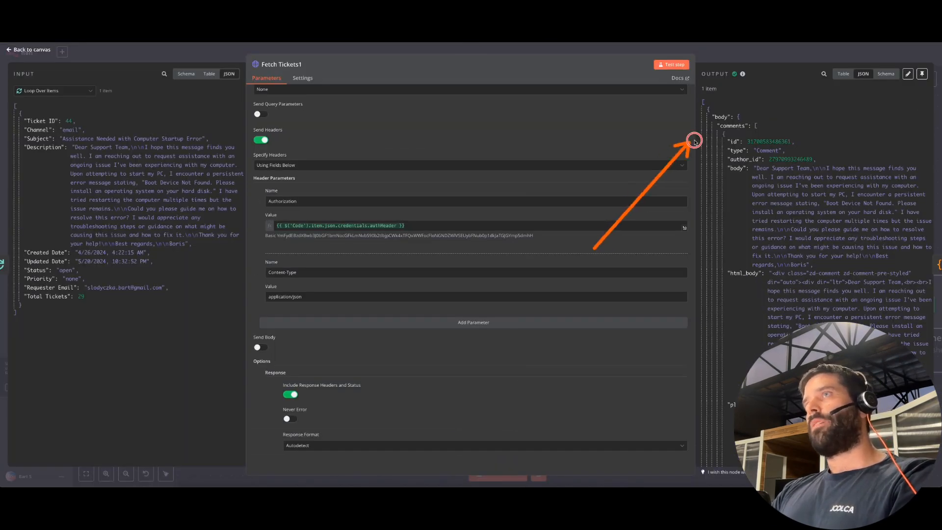
{"action": "mouse_move", "coordinate": [754, 261]}
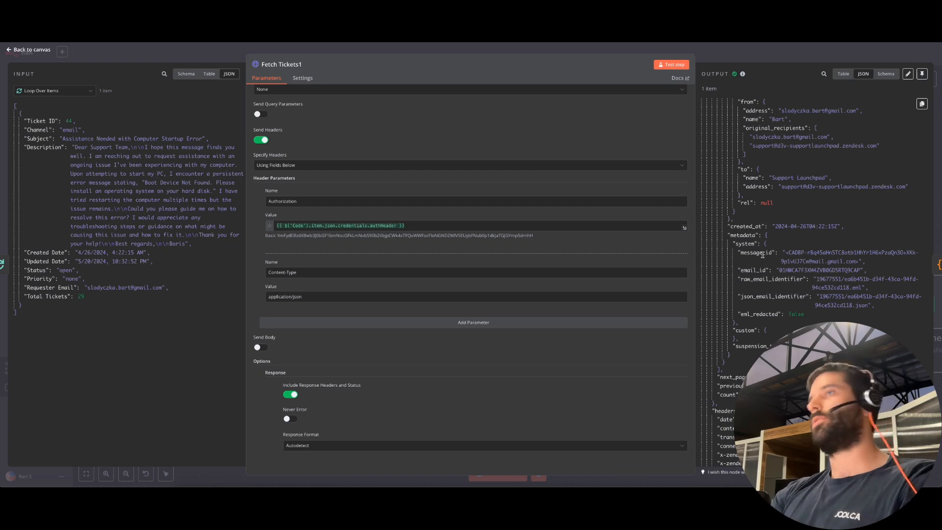
{"action": "left_click", "coordinate": [28, 49]}
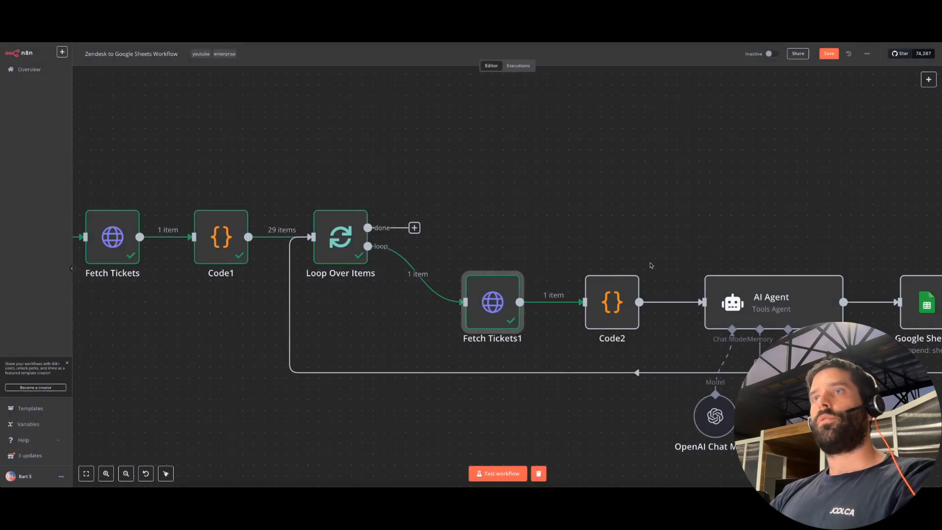
Run Code2 to build a single ticketConversation text from the comments and return to the canvas
{"action": "double_click", "coordinate": [612, 302]}
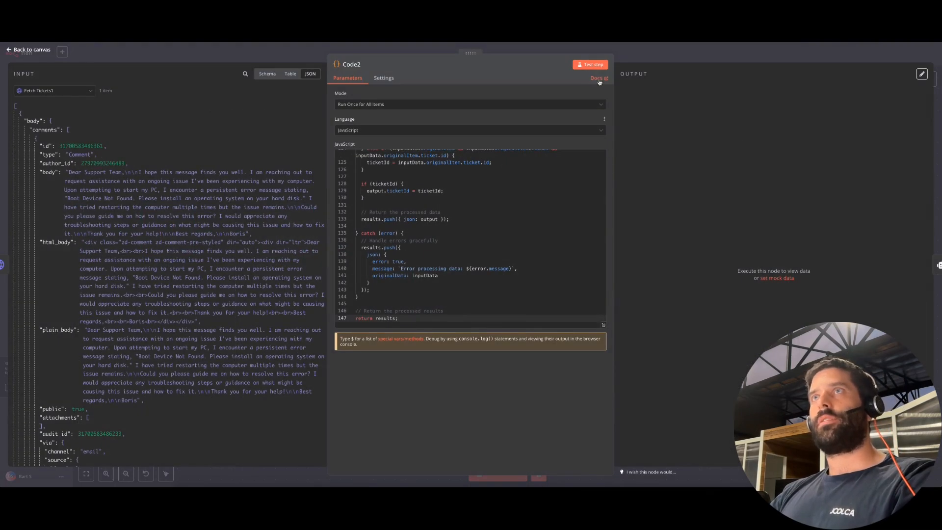
{"action": "left_click", "coordinate": [590, 65]}
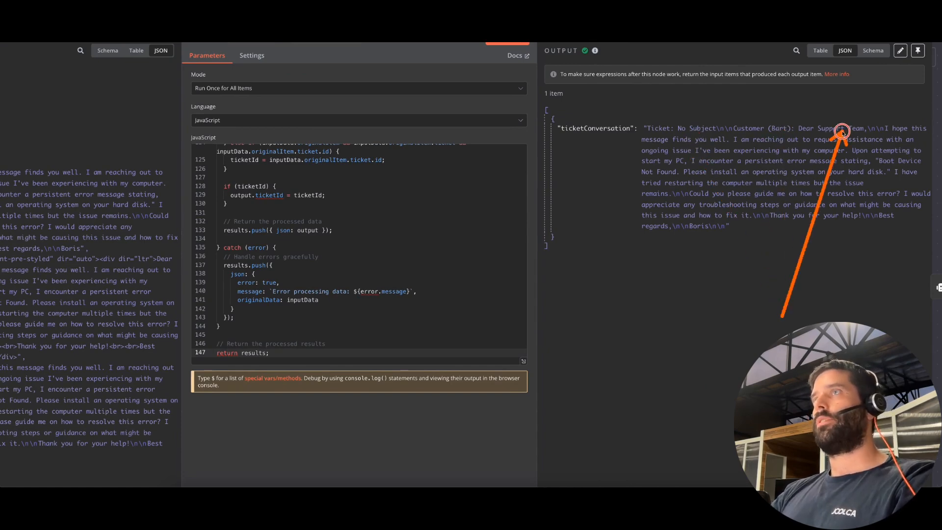
{"action": "mouse_move", "coordinate": [784, 215]}
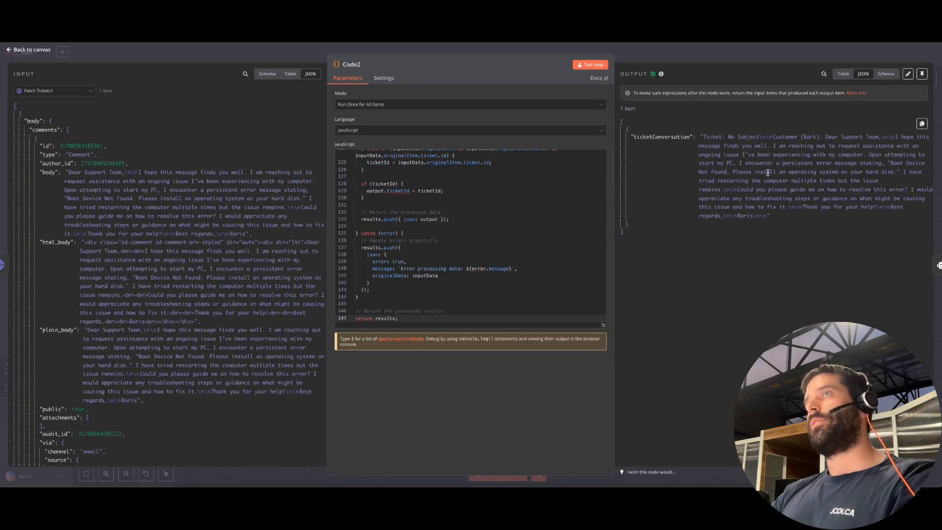
{"action": "left_click", "coordinate": [28, 49]}
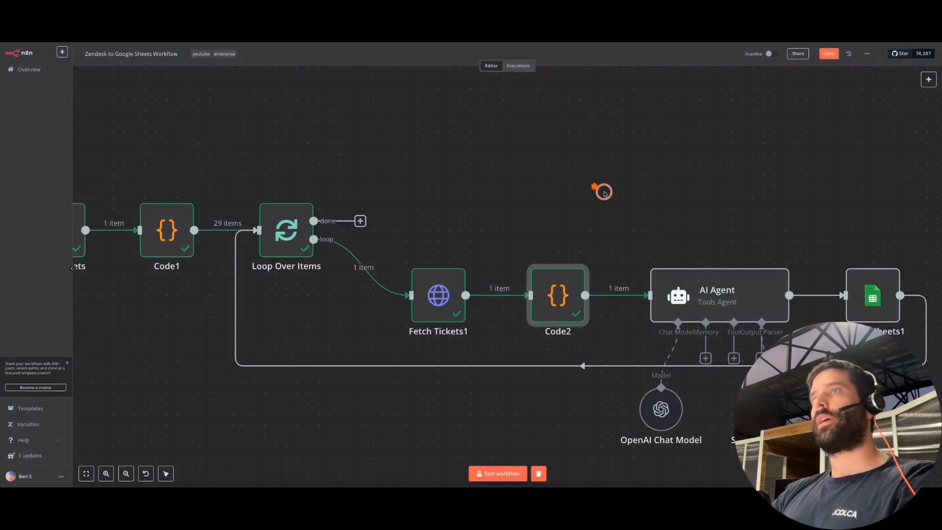
Review the AI Agent's ticketConversation prompt and FAQ-curator system message
{"action": "double_click", "coordinate": [718, 296]}
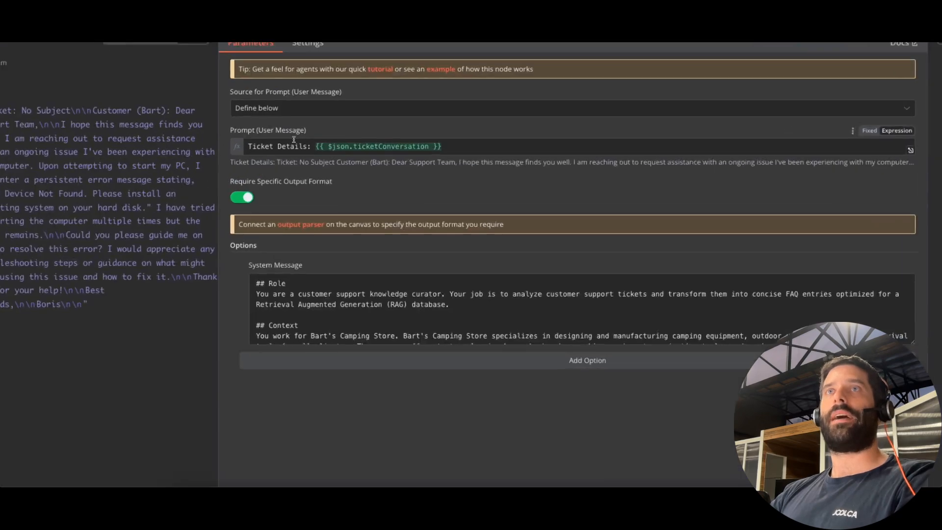
{"action": "scroll", "scroll_direction": "down", "scroll_amount": 3}
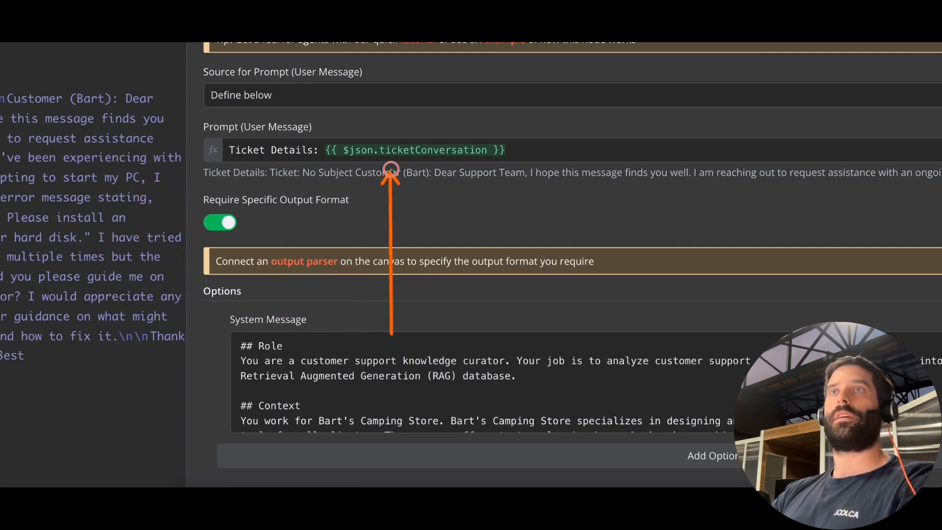
{"action": "mouse_move", "coordinate": [402, 185]}
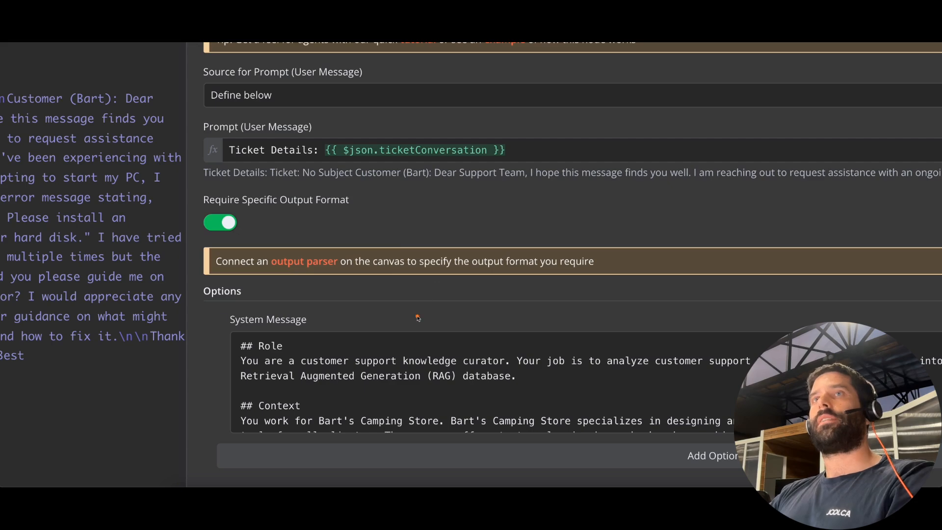
{"action": "mouse_move", "coordinate": [399, 175]}
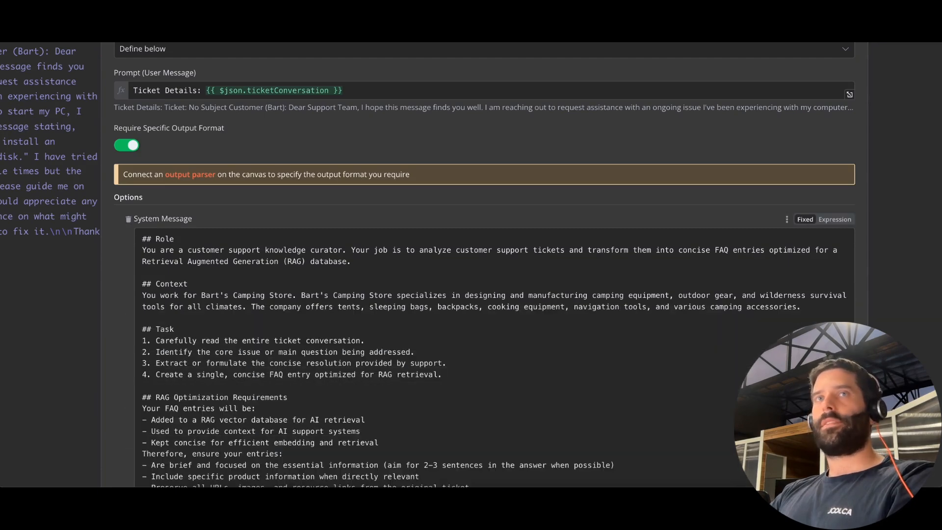
Scroll the system message down to its JSON output format and return to the canvas
{"action": "scroll", "scroll_direction": "down", "scroll_amount": 3}
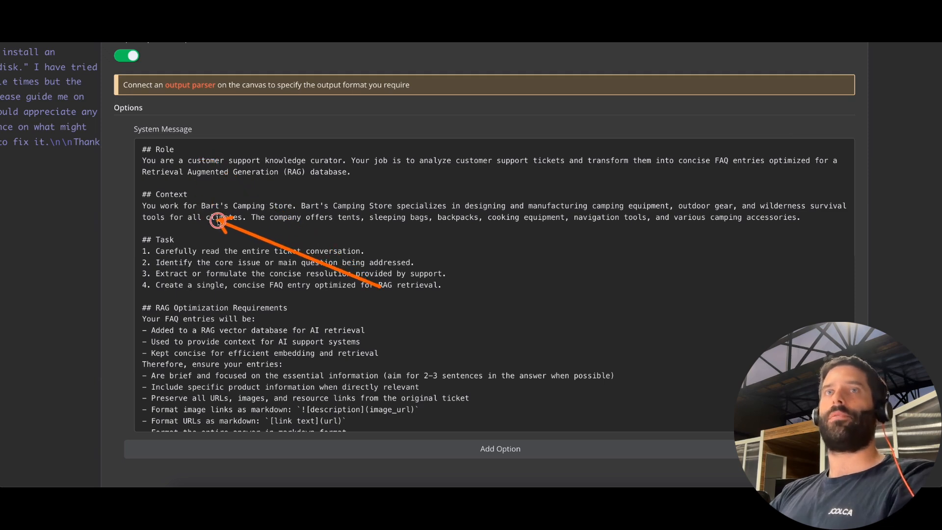
{"action": "mouse_move", "coordinate": [198, 187]}
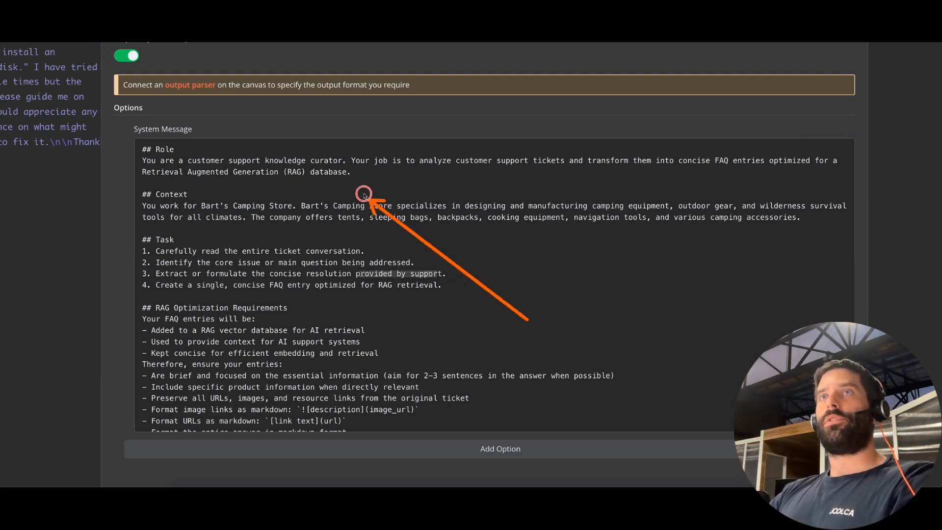
{"action": "mouse_move", "coordinate": [444, 173]}
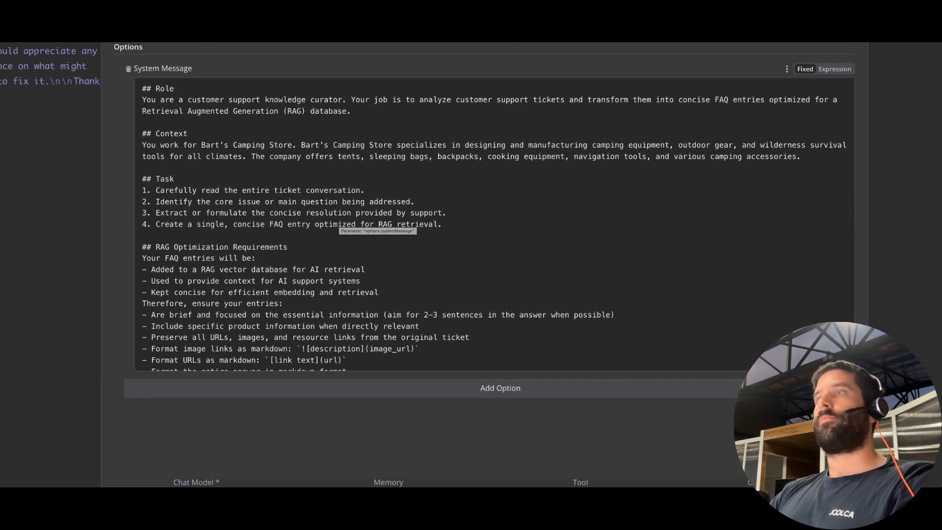
{"action": "scroll", "scroll_direction": "down", "scroll_amount": 3}
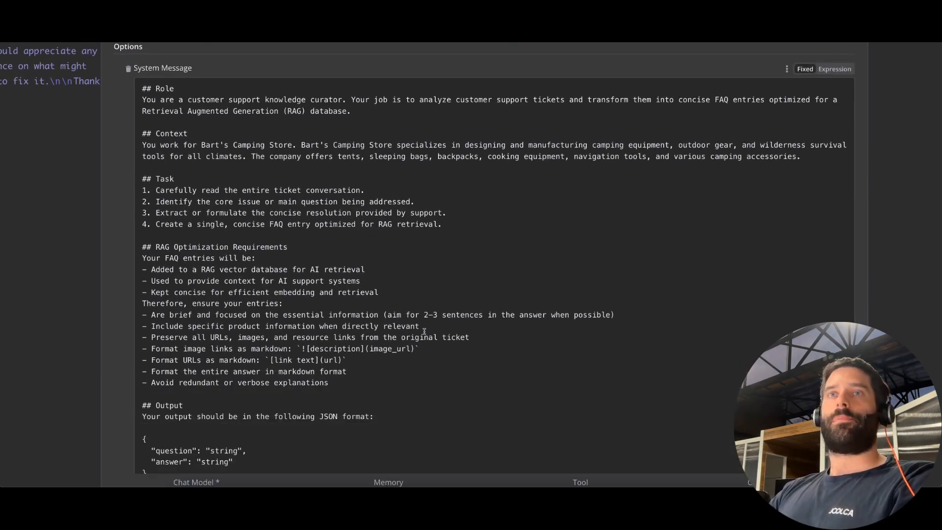
{"action": "scroll", "scroll_direction": "down", "scroll_amount": 3}
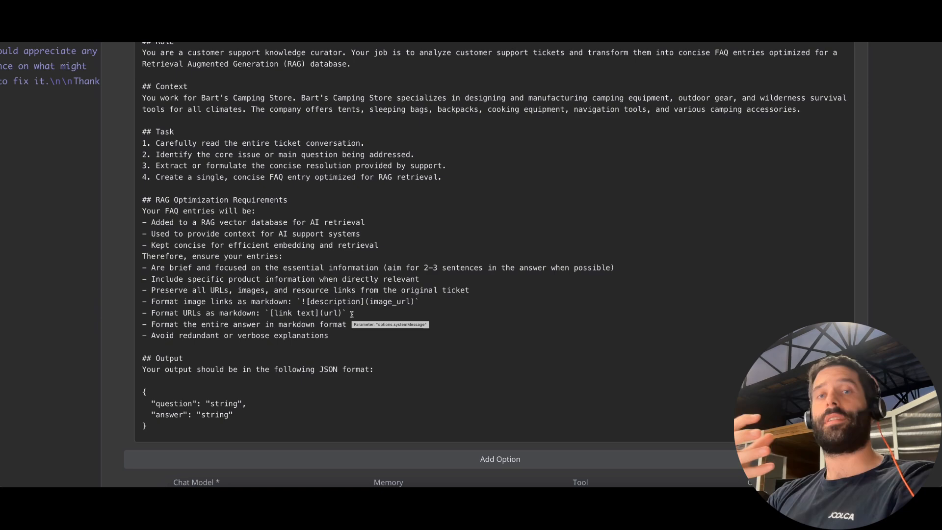
{"action": "scroll", "scroll_direction": "down", "scroll_amount": 3}
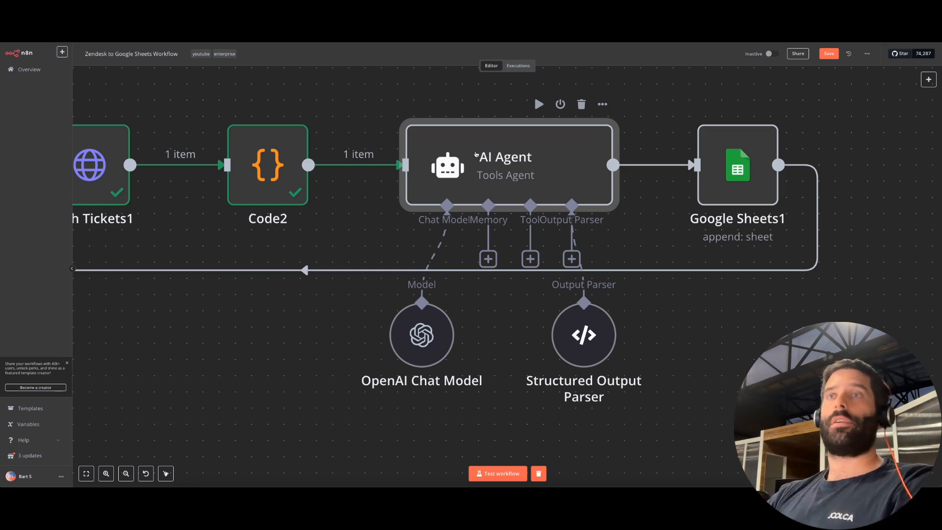
Check the Structured Output Parser, then view Google Sheets1's Append Row mapping of Ticket ID, Question and Answer
{"action": "double_click", "coordinate": [421, 335]}
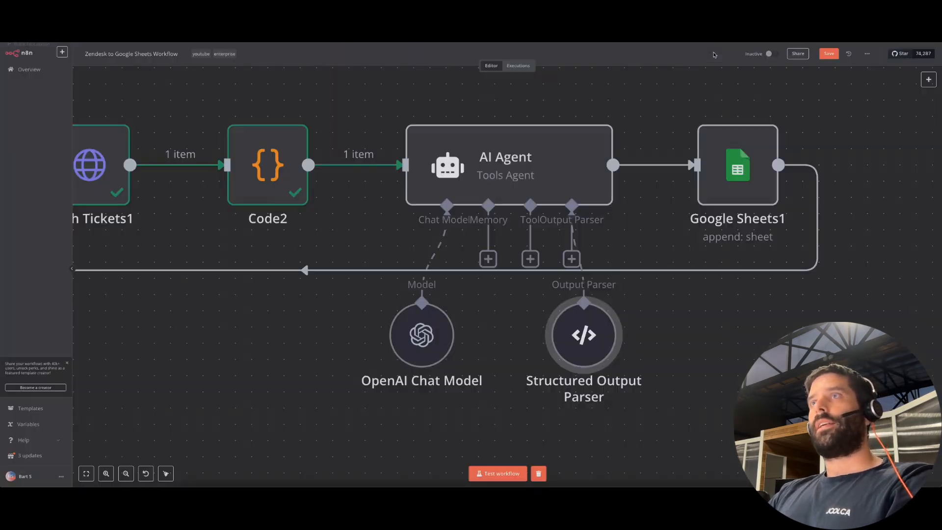
{"action": "double_click", "coordinate": [737, 165]}
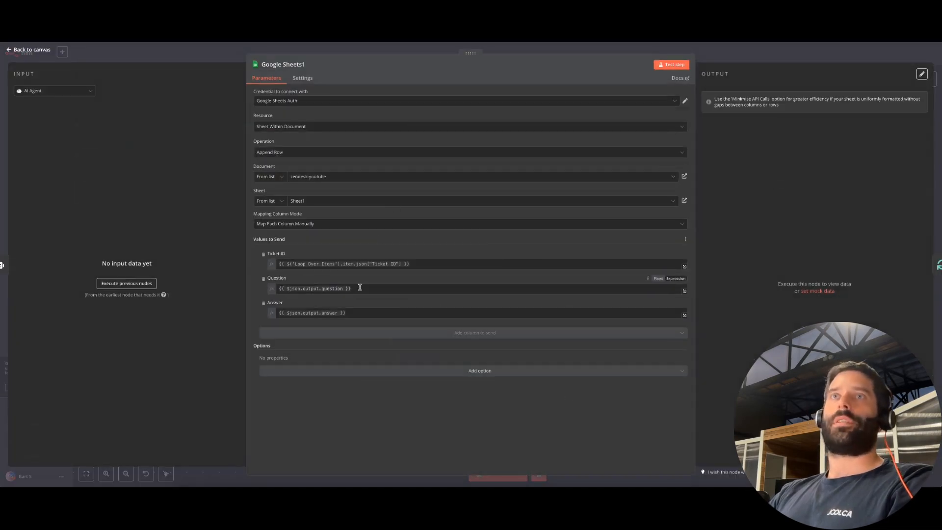